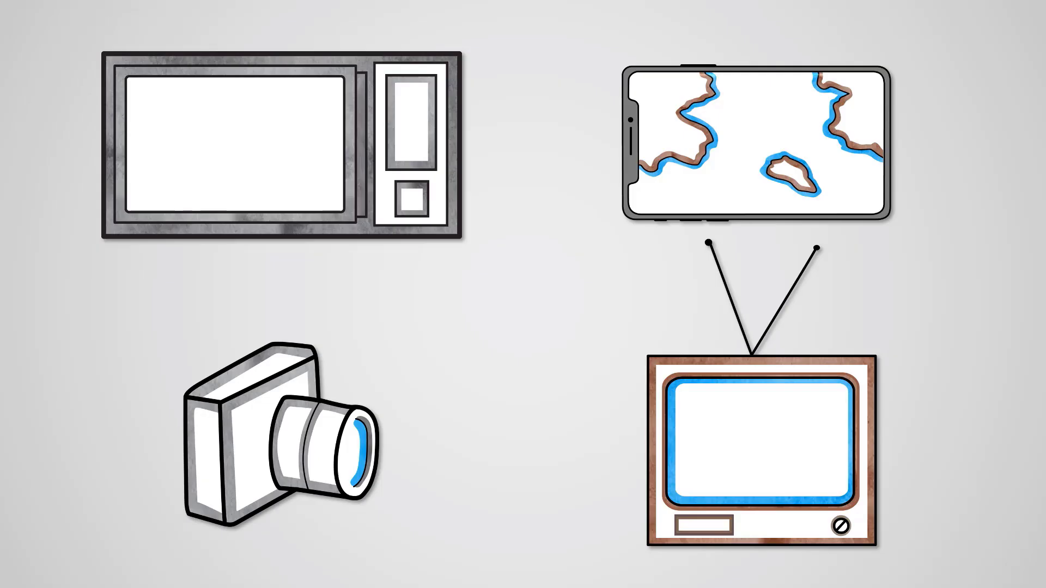
scroll("down", 3)
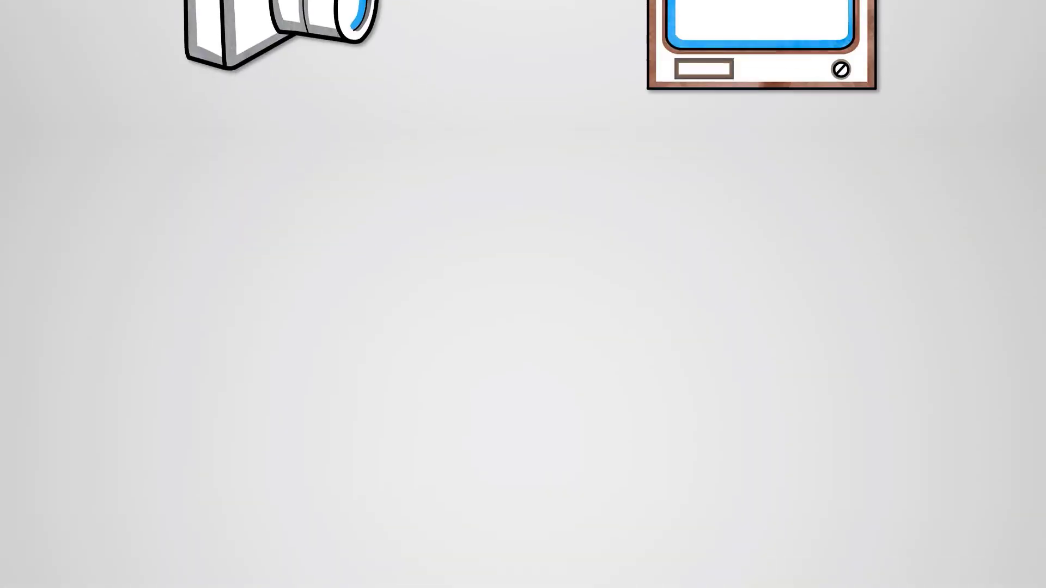